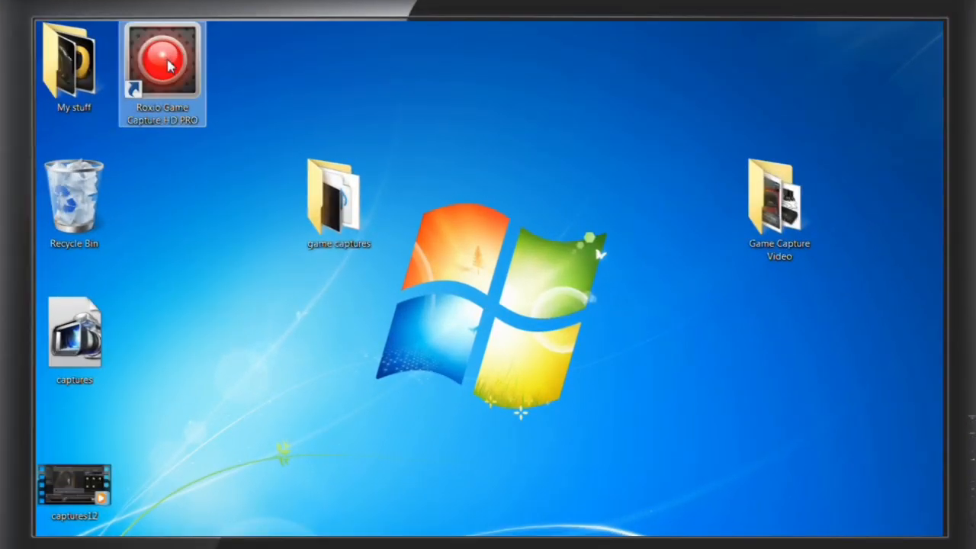
# Launch Roxio Game Capture HD PRO from the desktop and go to its Capture screen.
pyautogui.doubleClick(162, 58)
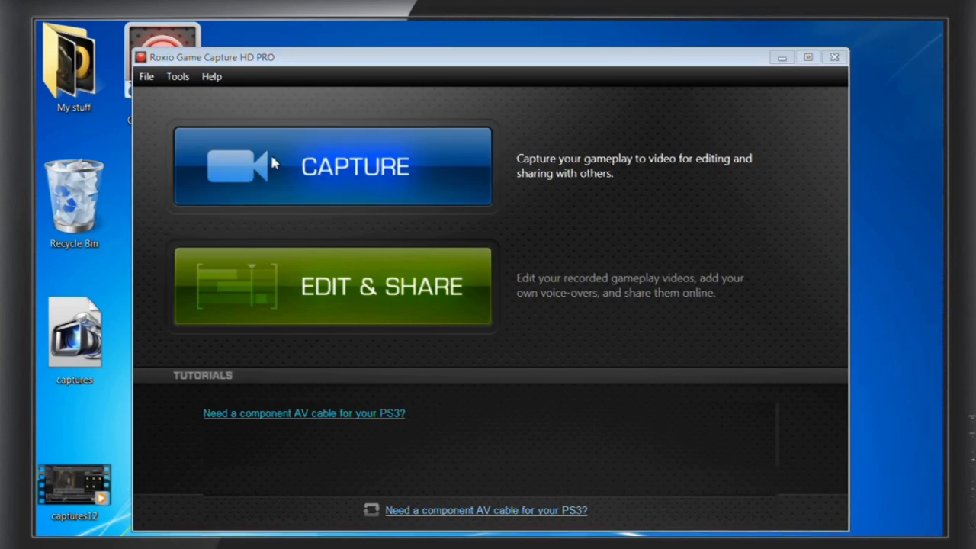
pyautogui.click(333, 166)
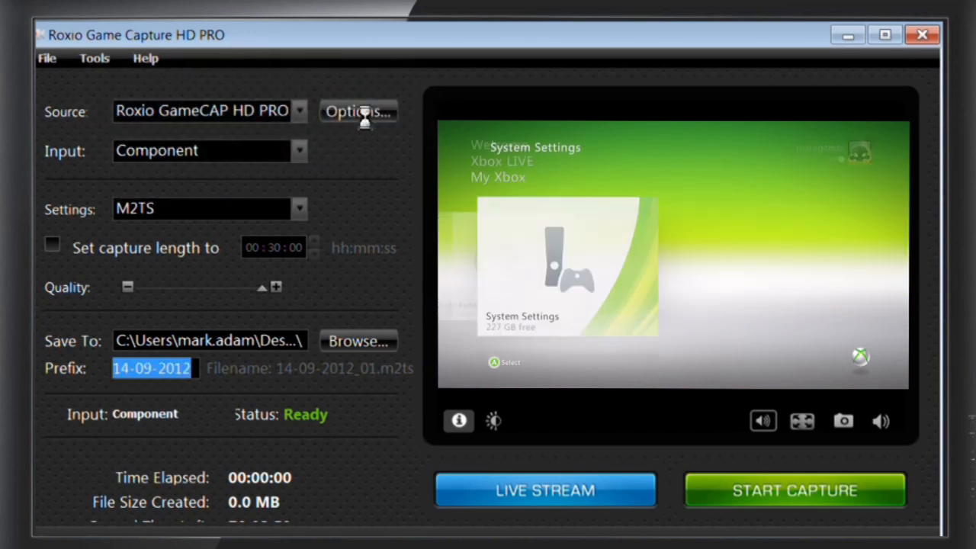
# Set the capture profile to HD 720P in Options and apply it.
pyautogui.click(358, 112)
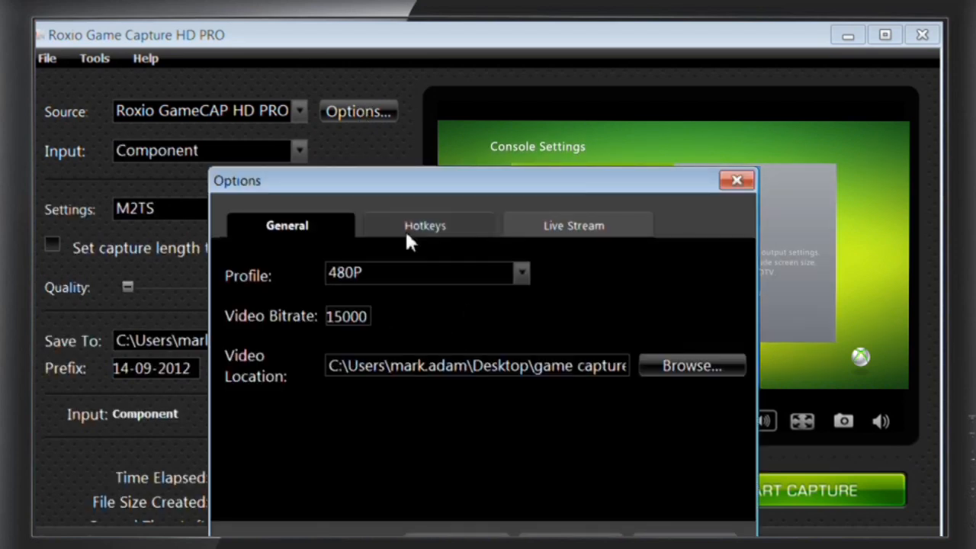
pyautogui.click(522, 273)
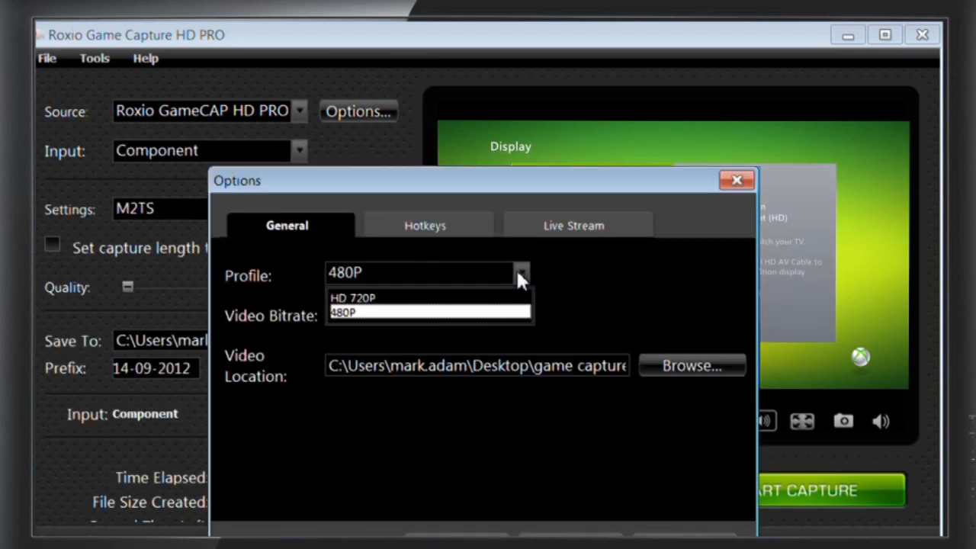
pyautogui.click(354, 298)
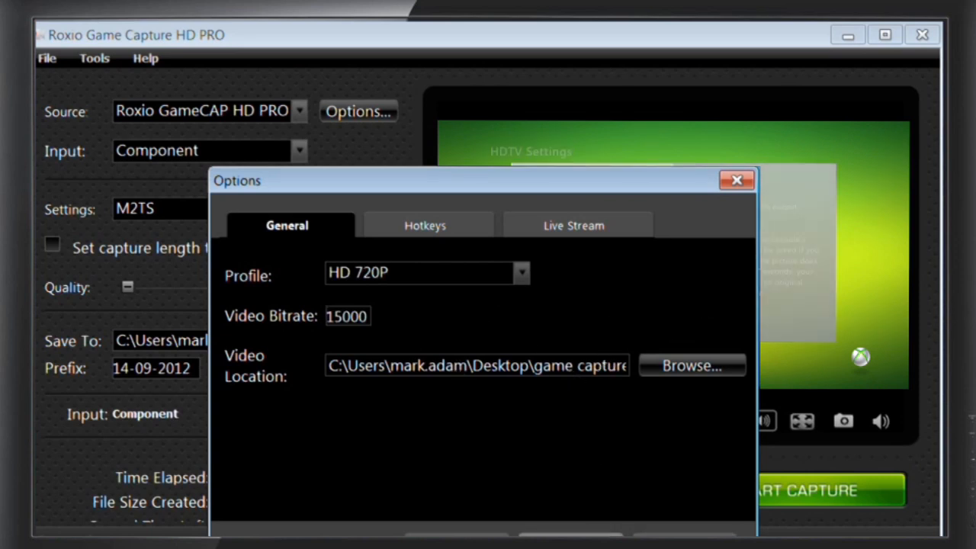
pyautogui.click(737, 180)
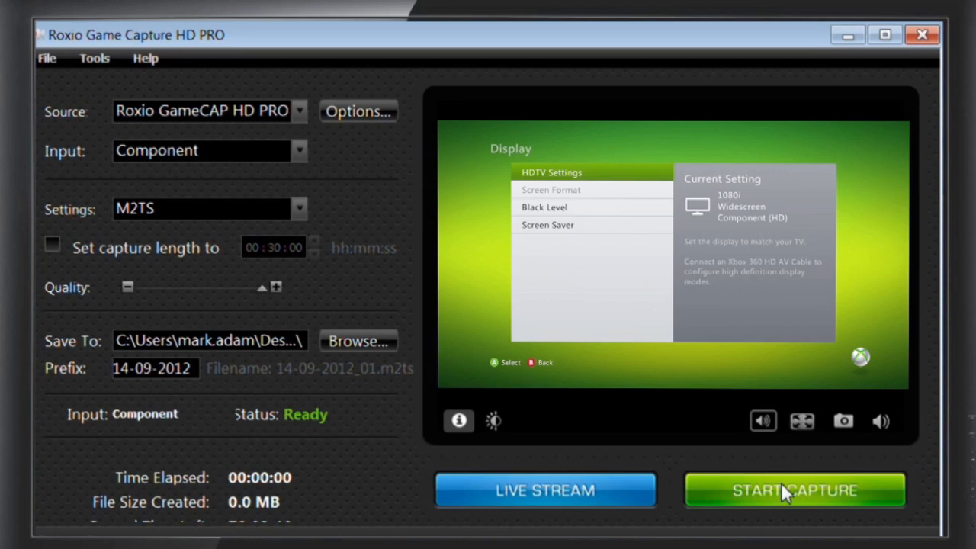
pyautogui.moveTo(781, 488)
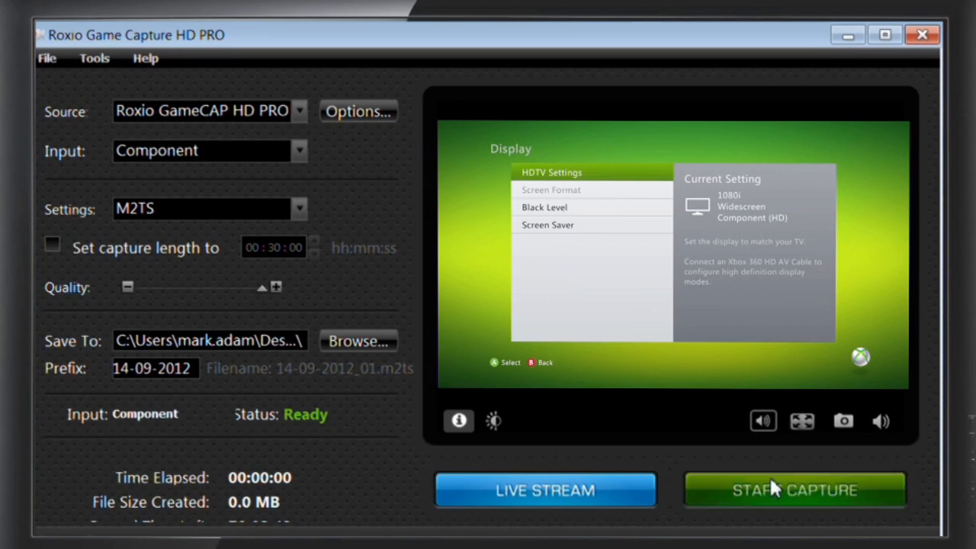
# Record a short gameplay clip with Start Capture and Stop Capture.
pyautogui.click(795, 490)
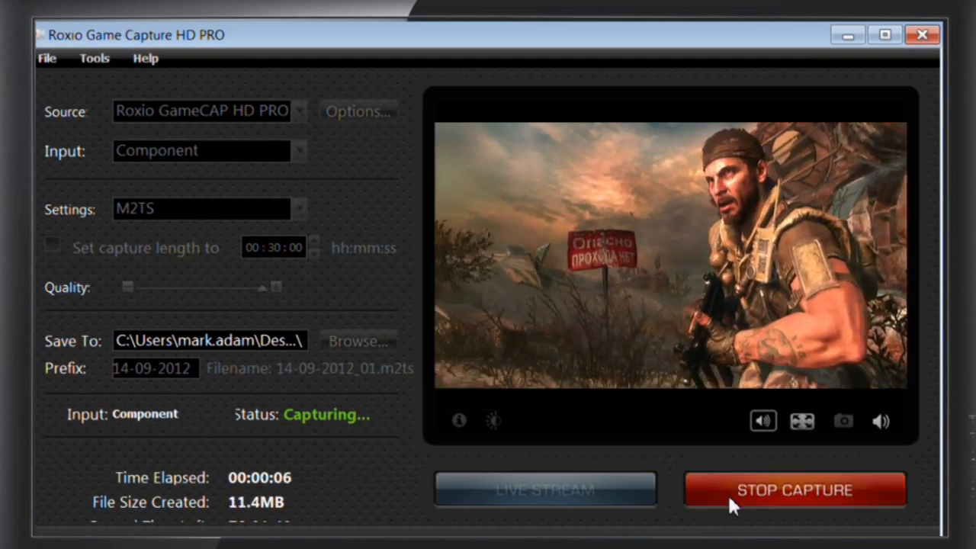
pyautogui.click(794, 490)
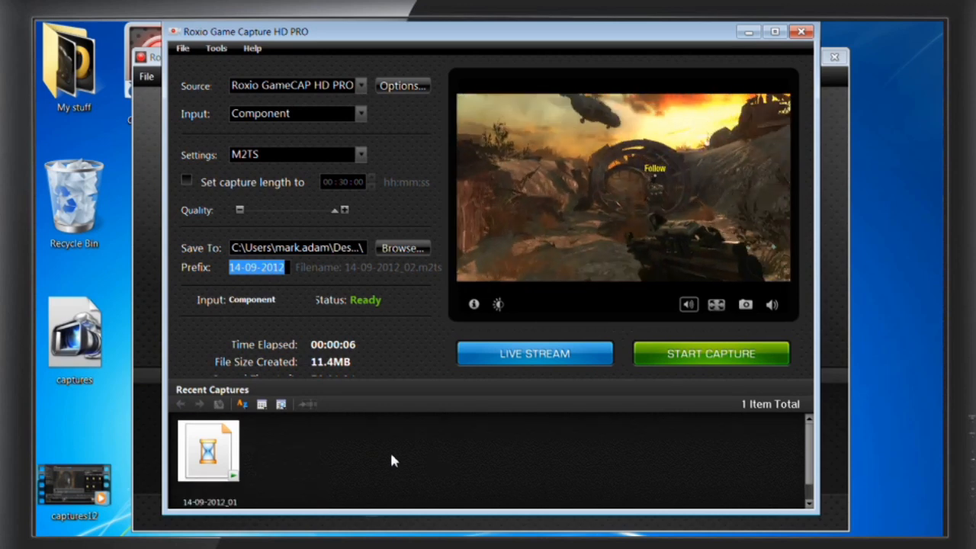
# Show the new capture's details: 11.88 MB, 1280x720, six seconds, M2TS.
pyautogui.press('f6')
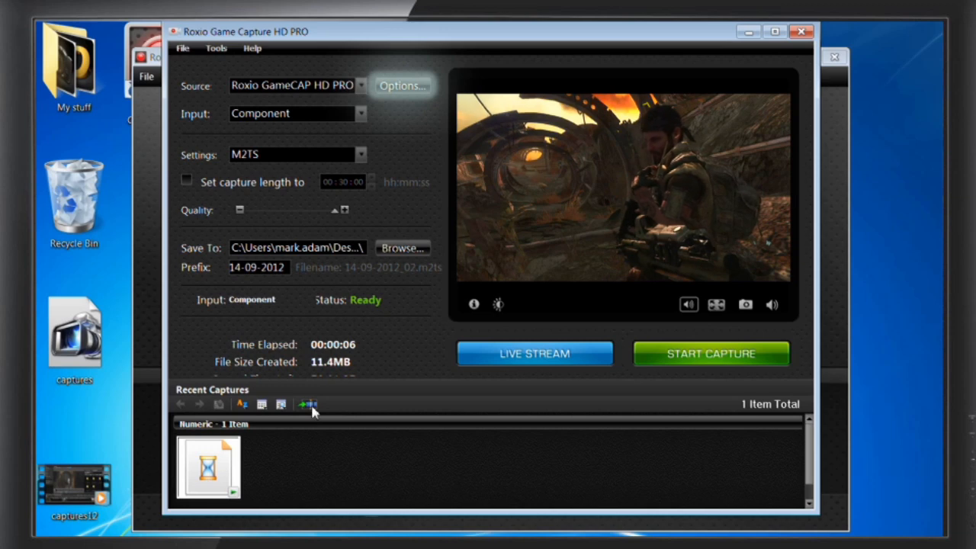
pyautogui.click(208, 445)
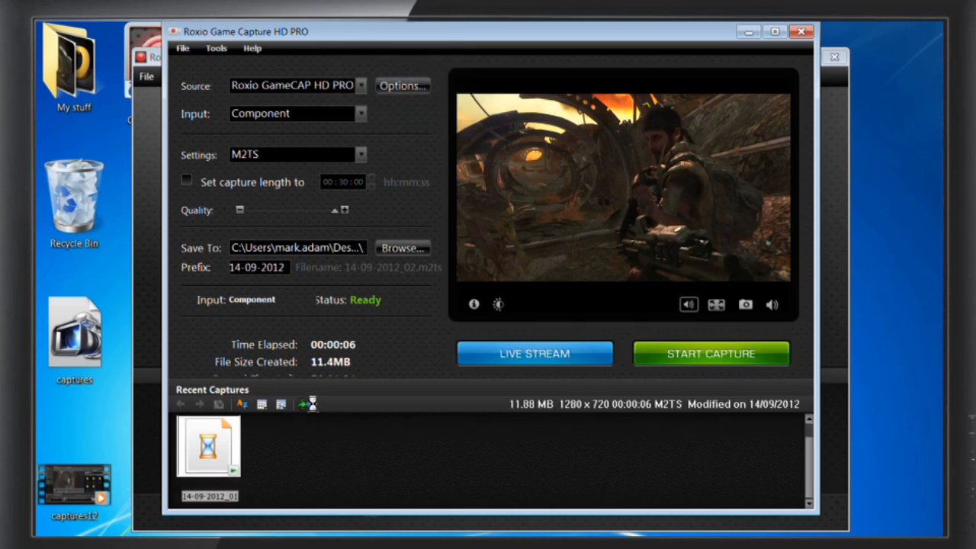
pyautogui.click(308, 404)
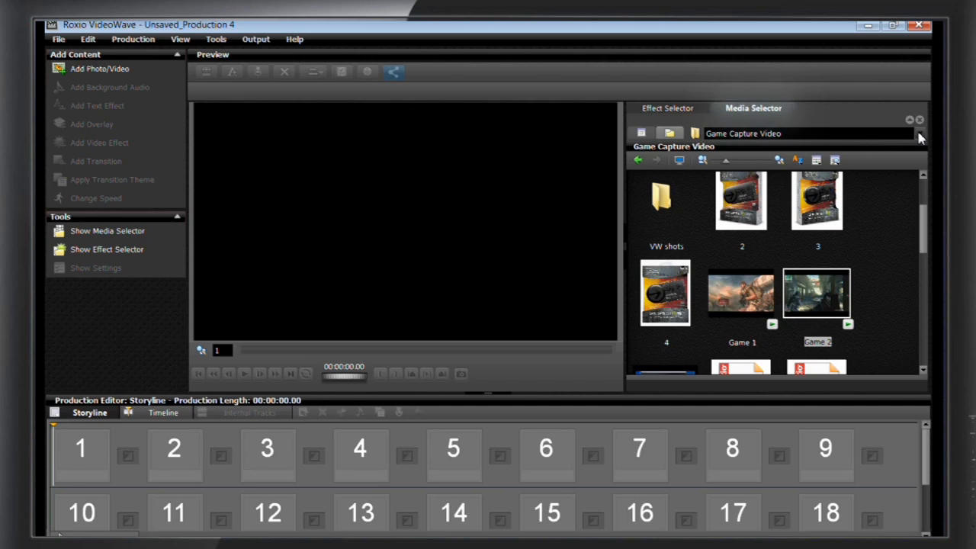
# Add the Game 1 clip from Game Capture Video to the first storyline slot.
pyautogui.click(917, 134)
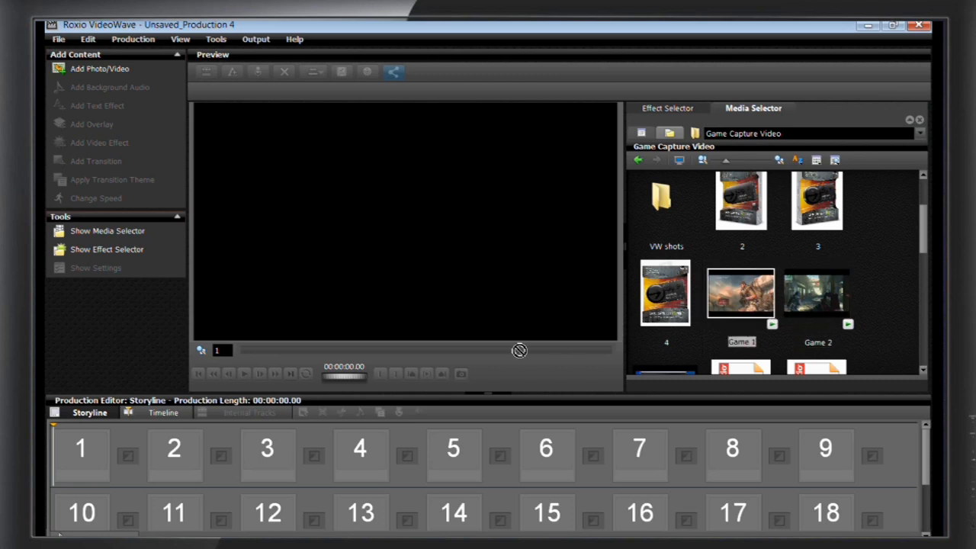
pyautogui.click(81, 449)
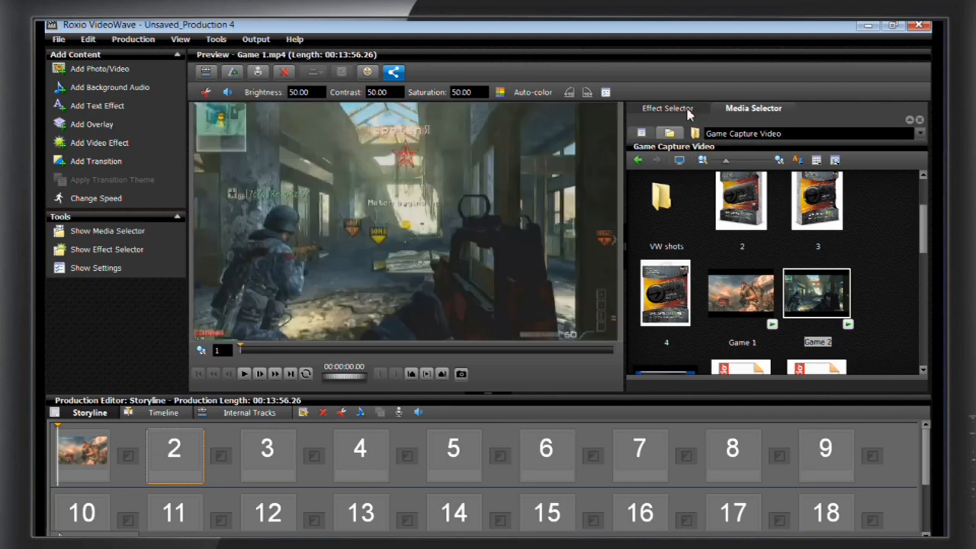
# Place an Airplane transition between Game 1 and Game 2 and preview it.
pyautogui.click(668, 107)
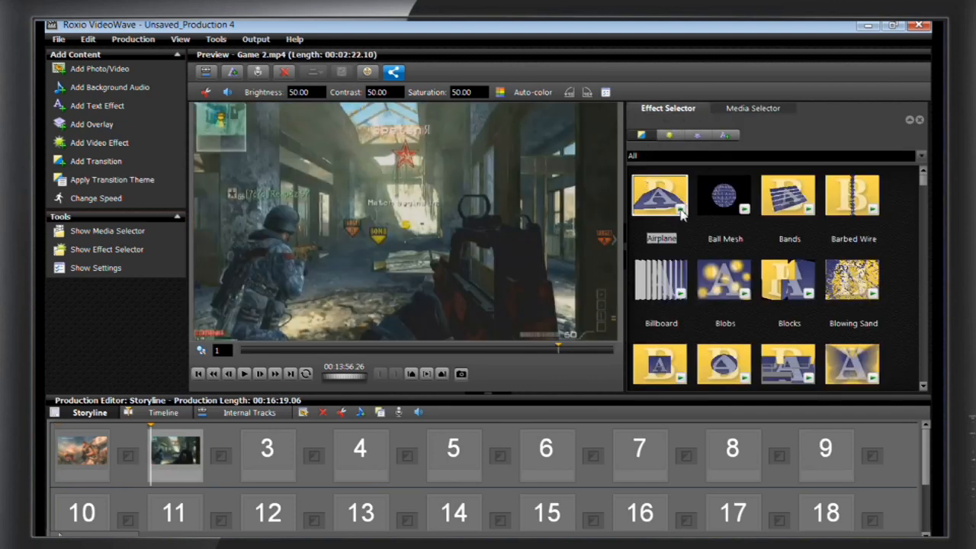
pyautogui.click(661, 195)
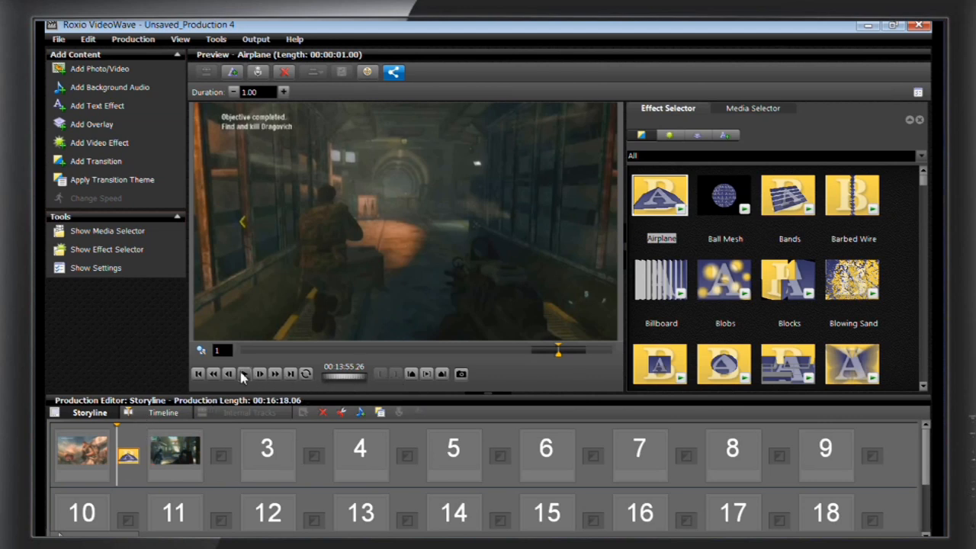
pyautogui.click(244, 373)
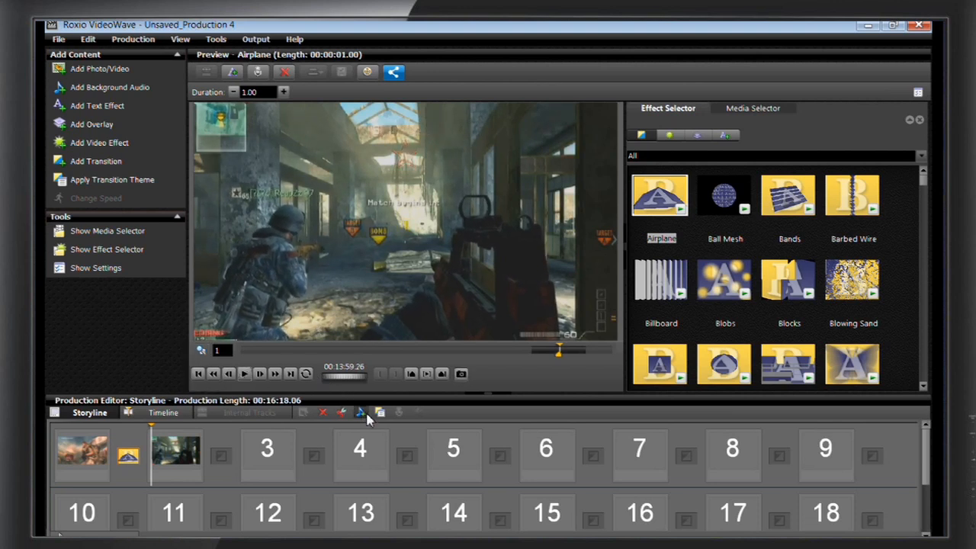
# Add the Right Now audio file from the Desktop as the production's background music.
pyautogui.click(176, 455)
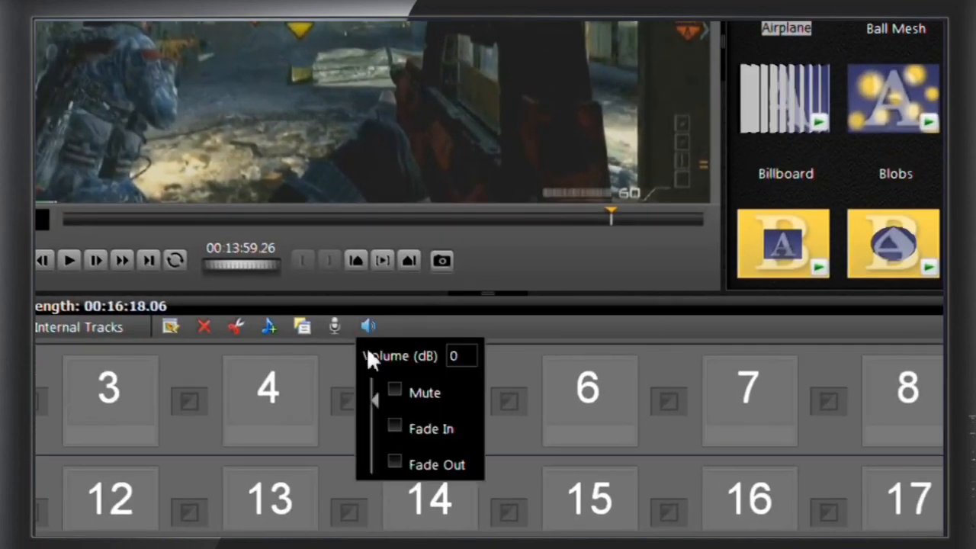
pyautogui.click(395, 392)
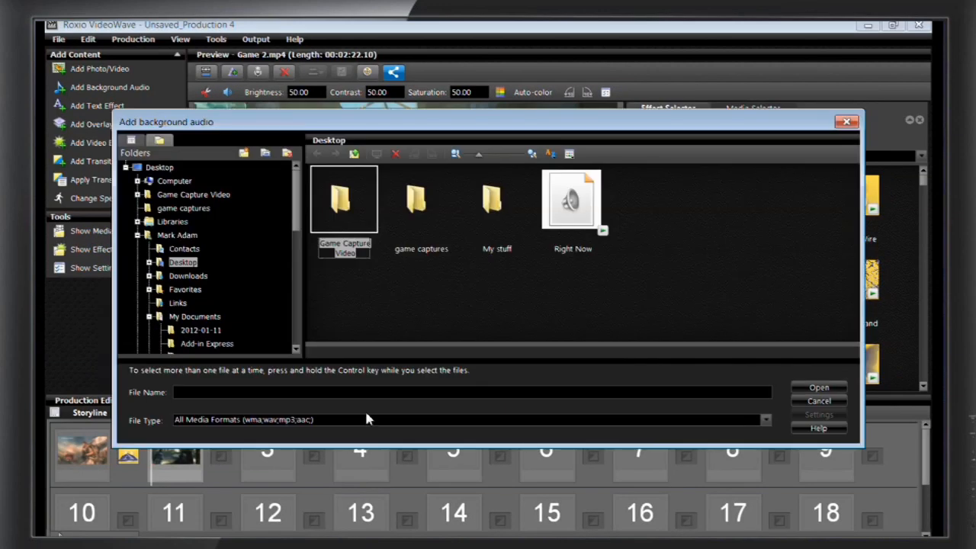
pyautogui.click(572, 201)
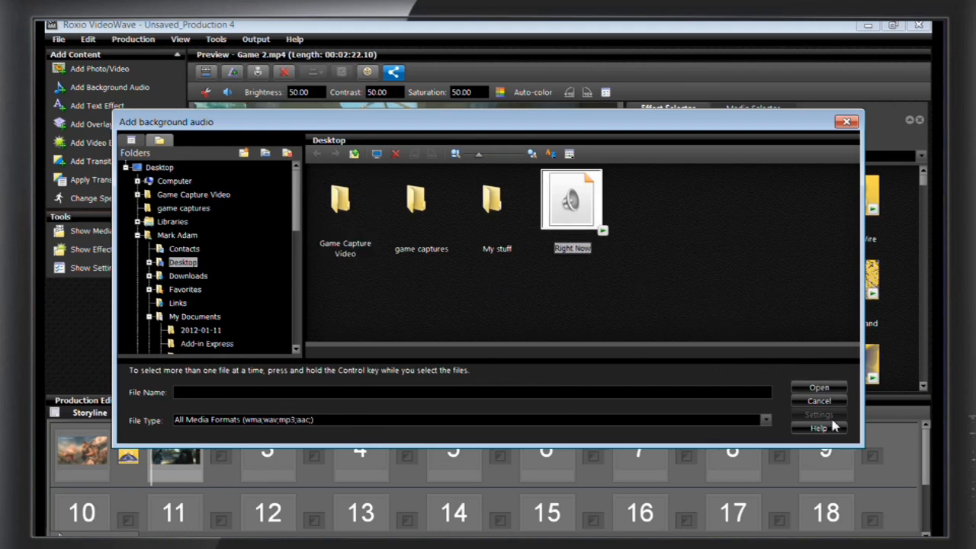
pyautogui.click(818, 399)
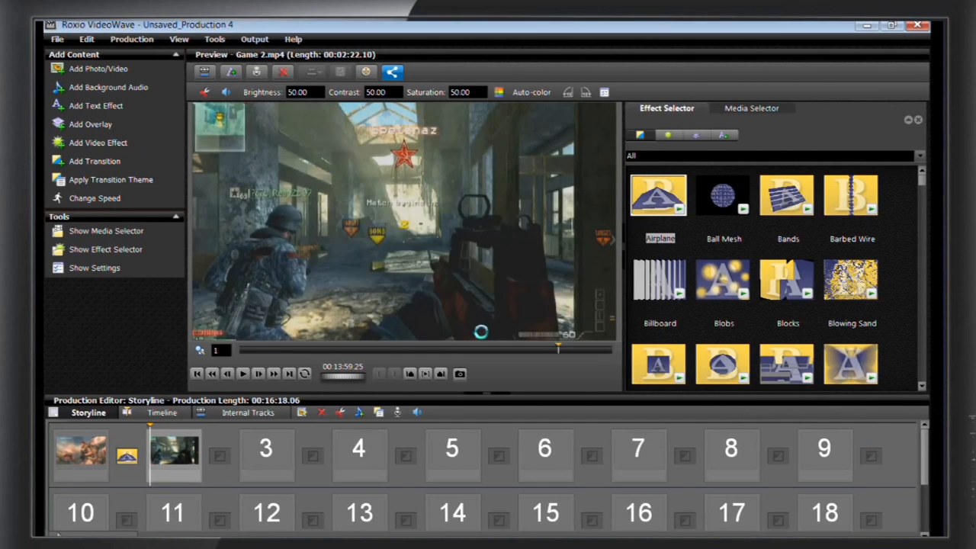
pyautogui.click(162, 412)
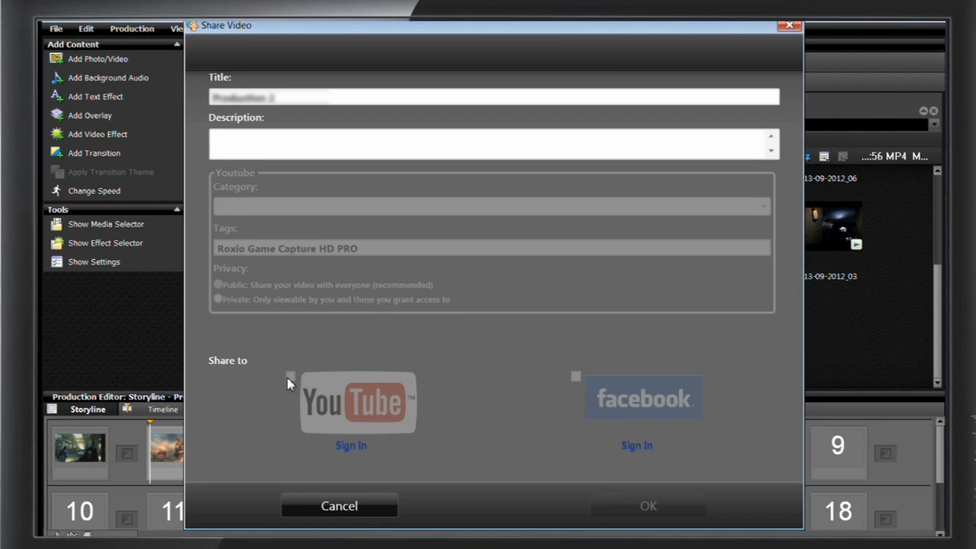
# Sign in to the YouTube account from the Share Video window with the password.
pyautogui.click(351, 446)
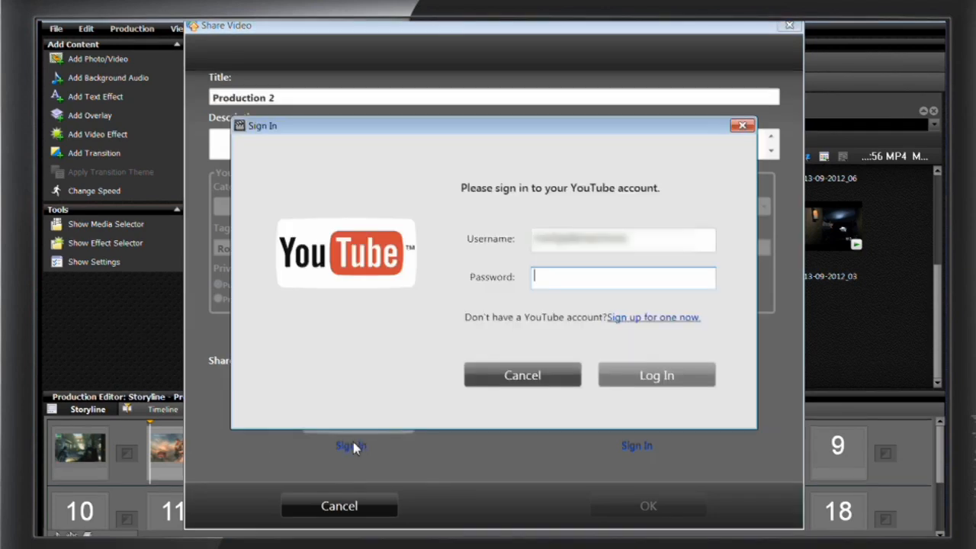
pyautogui.write('•')
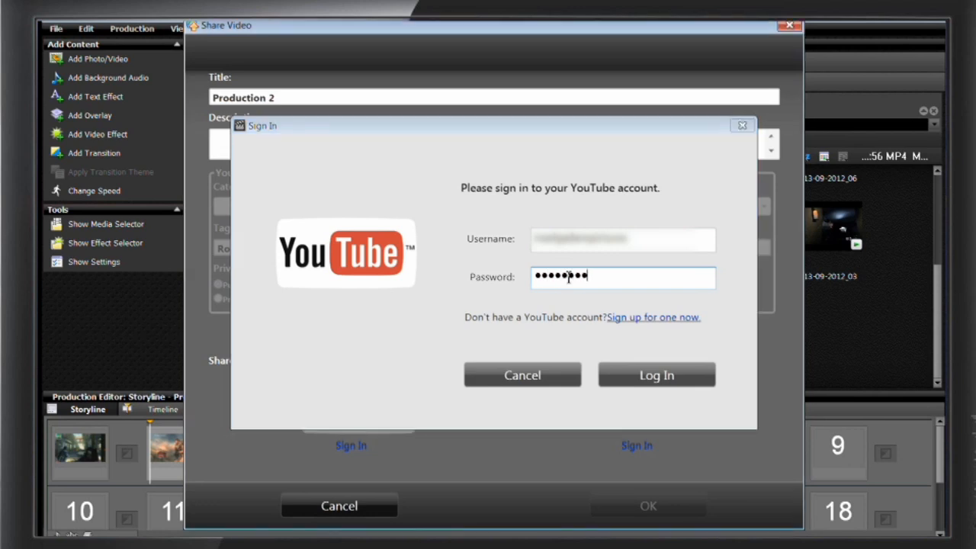
pyautogui.click(656, 375)
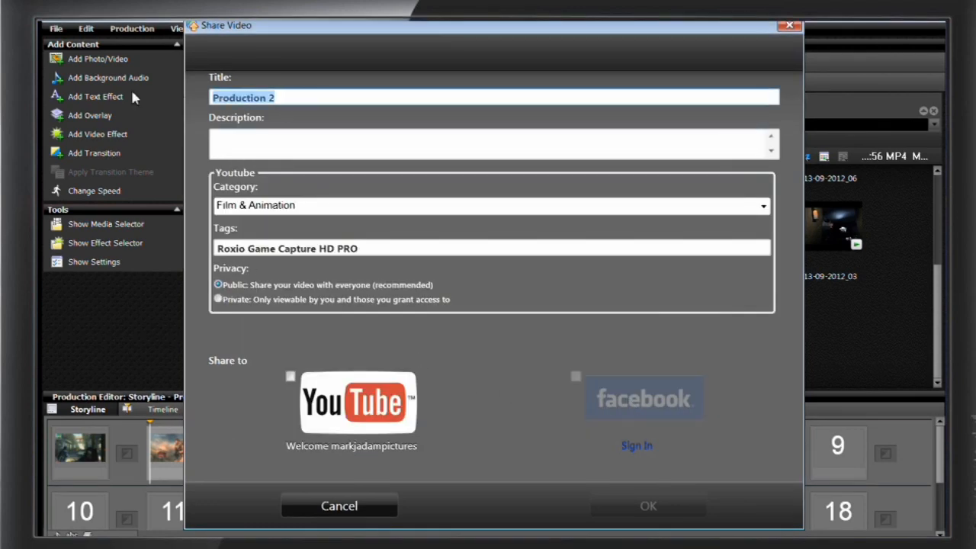
# Title the video 'MW3 Sucessful Misson', describe it 'Got through that Booby trap', and start the YouTube upload.
pyautogui.write('MW3 Sucessful')
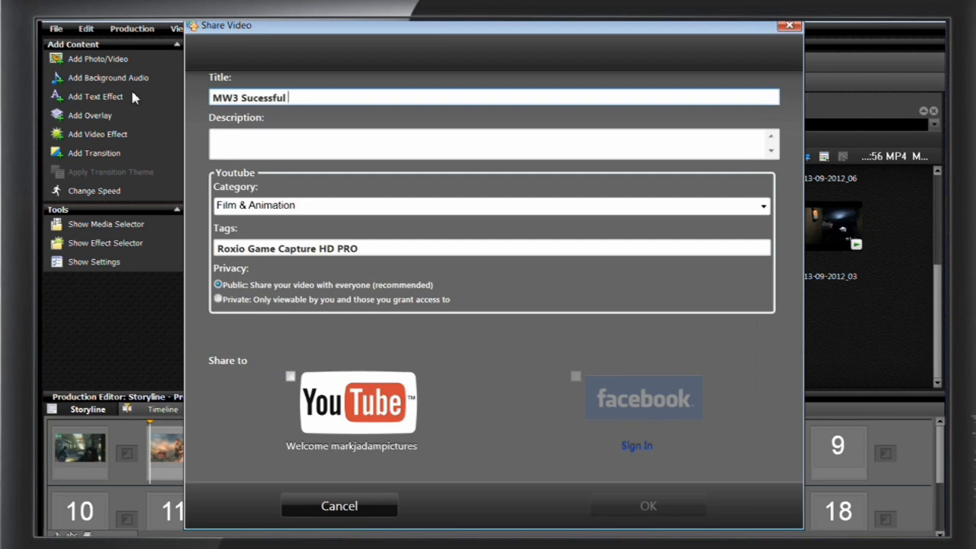
pyautogui.write('Misson')
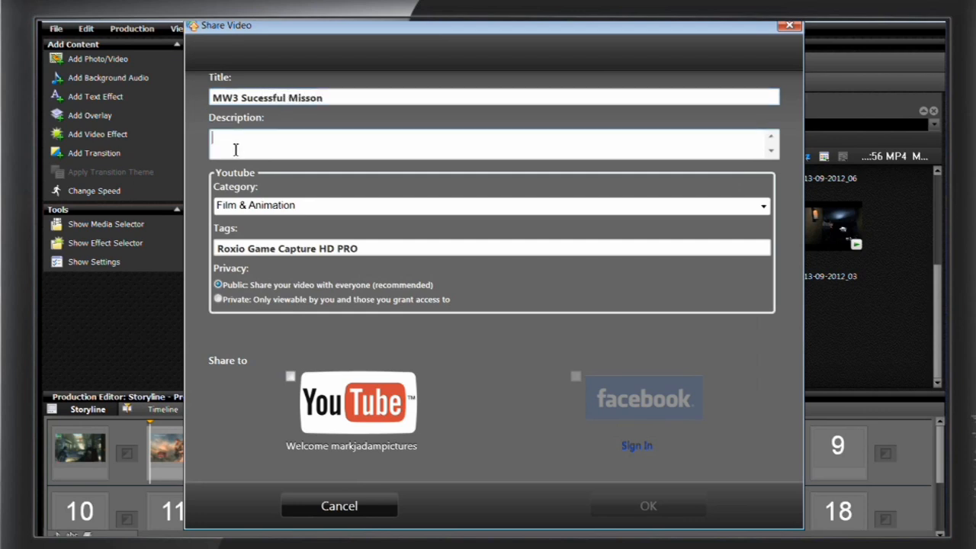
pyautogui.write('Got through that')
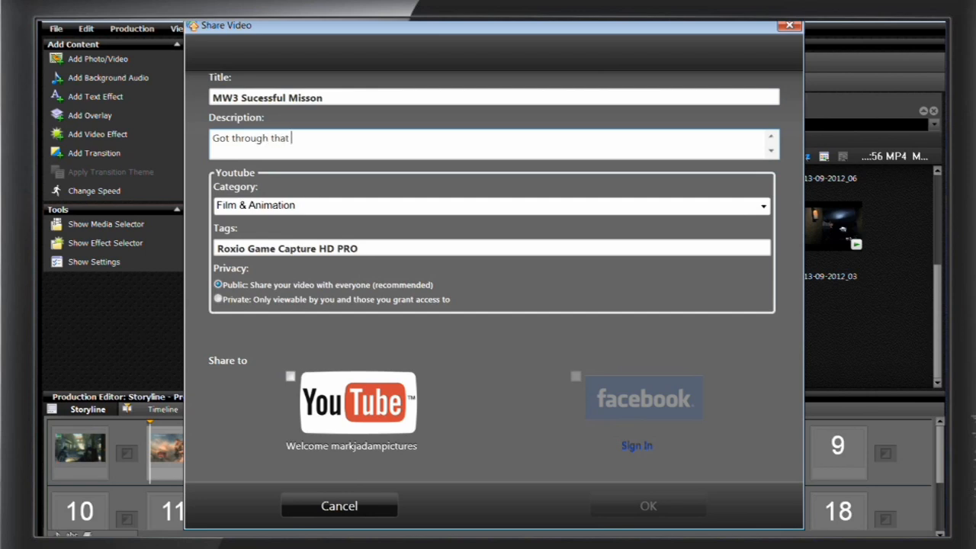
pyautogui.write('Booby trap')
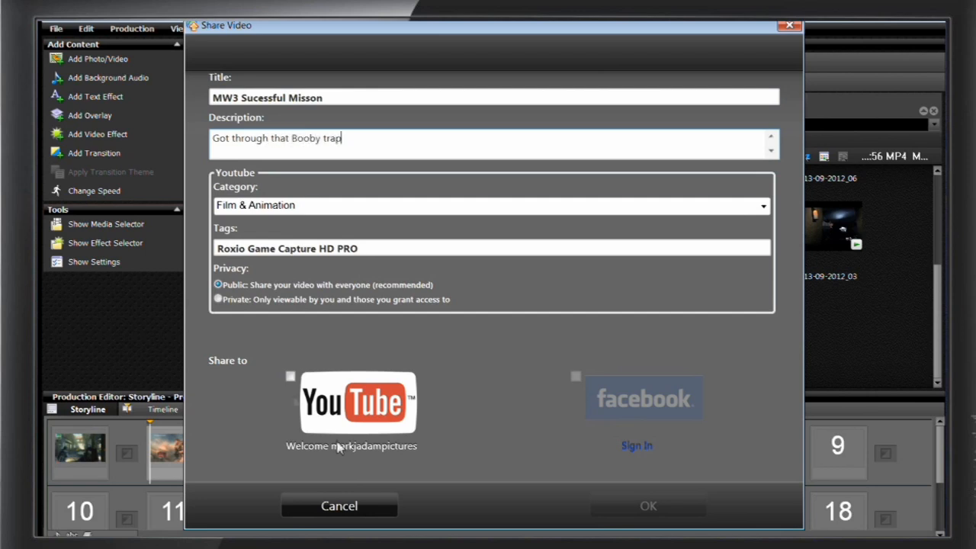
pyautogui.click(647, 506)
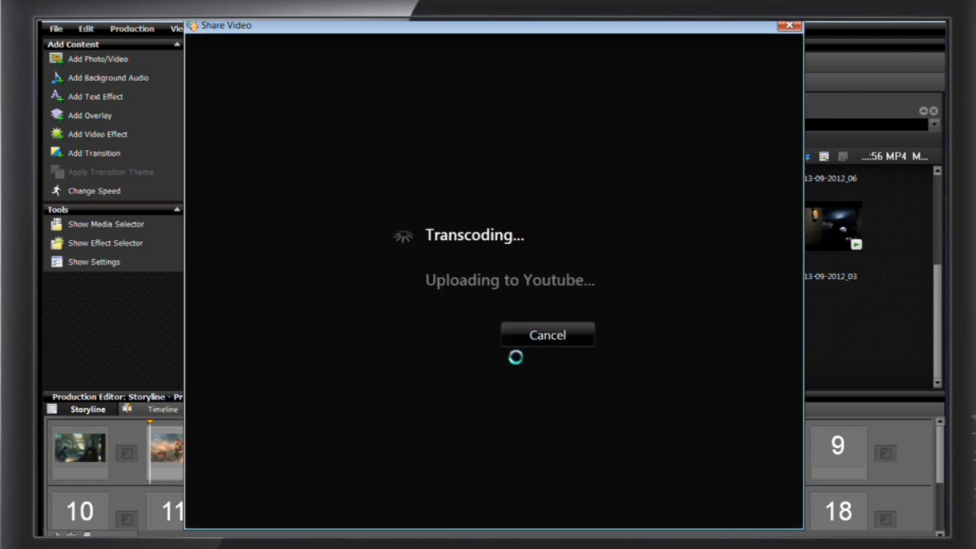